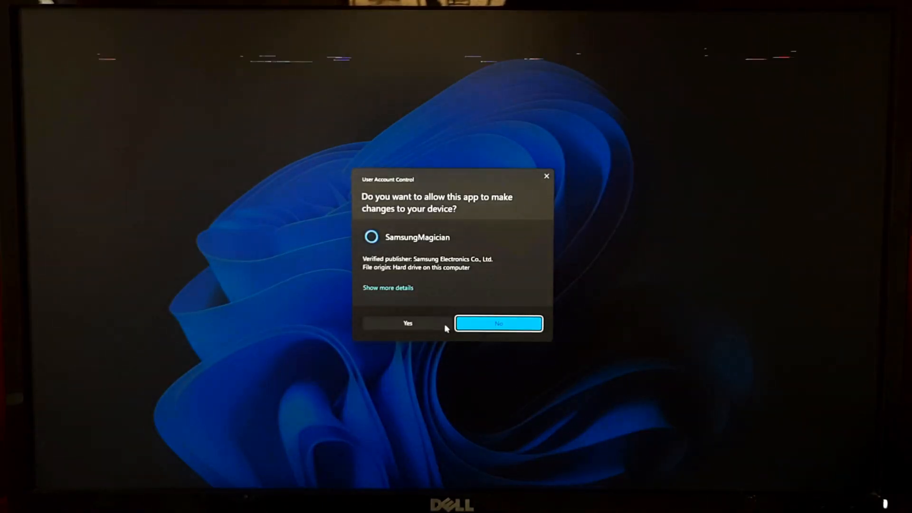
Approve the UAC prompt so Samsung Magician opens on the 970 EVO Plus dashboard
click(407, 323)
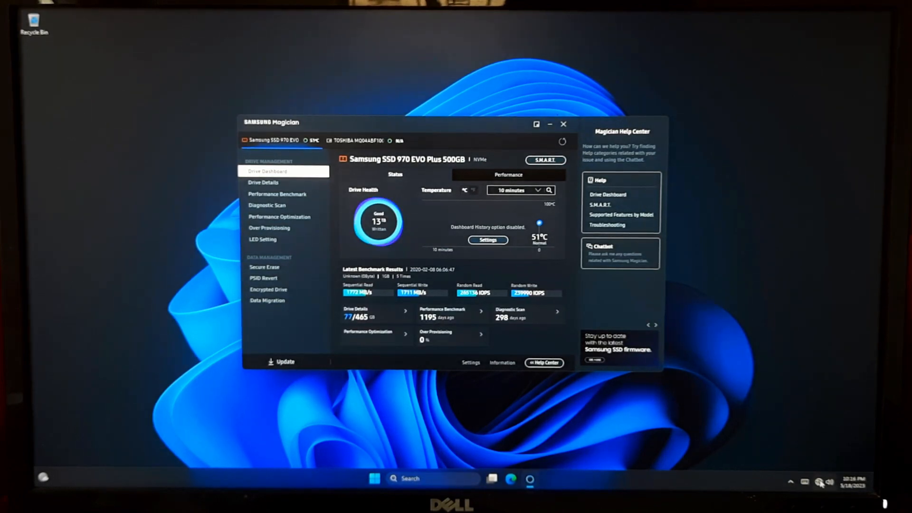
Run the Performance Benchmark on the Samsung SSD 970 EVO Plus 500GB
click(821, 482)
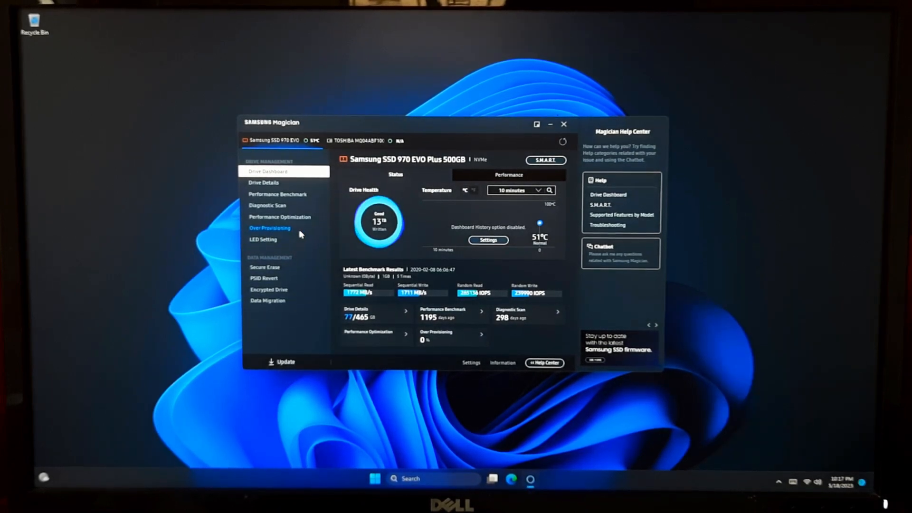
click(277, 194)
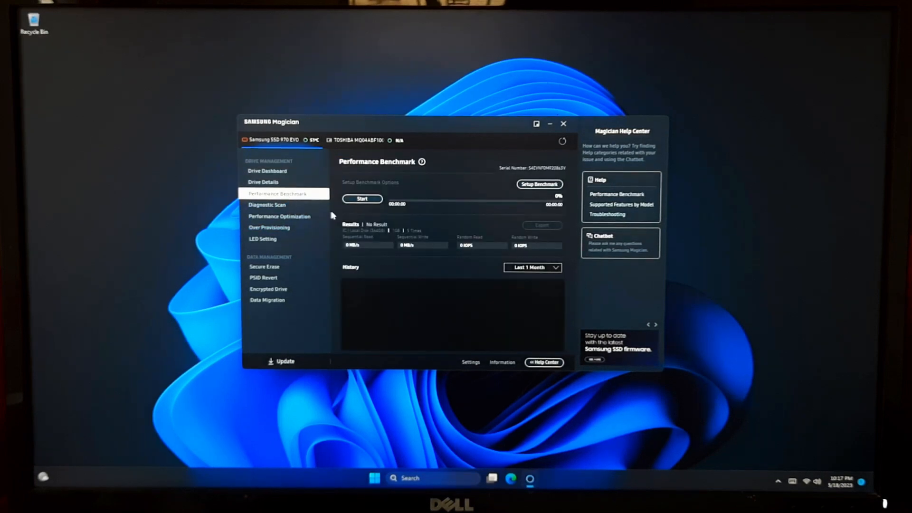
click(363, 199)
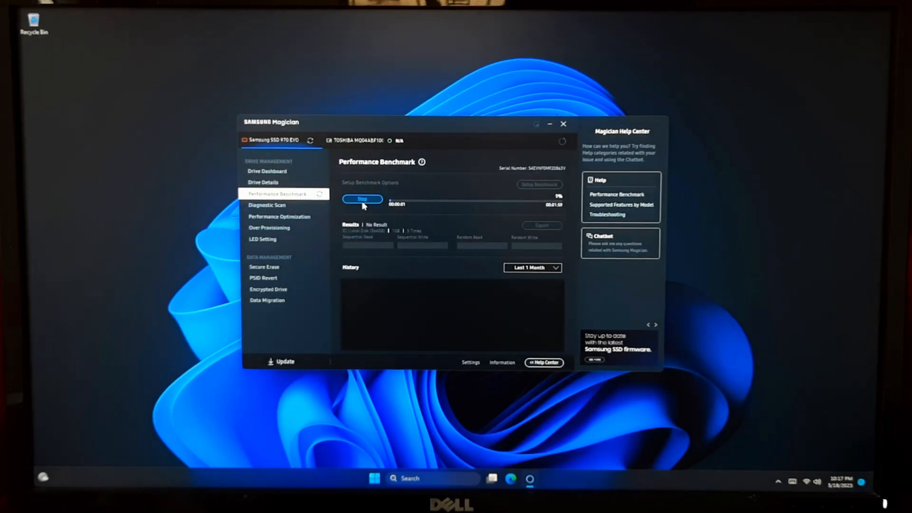